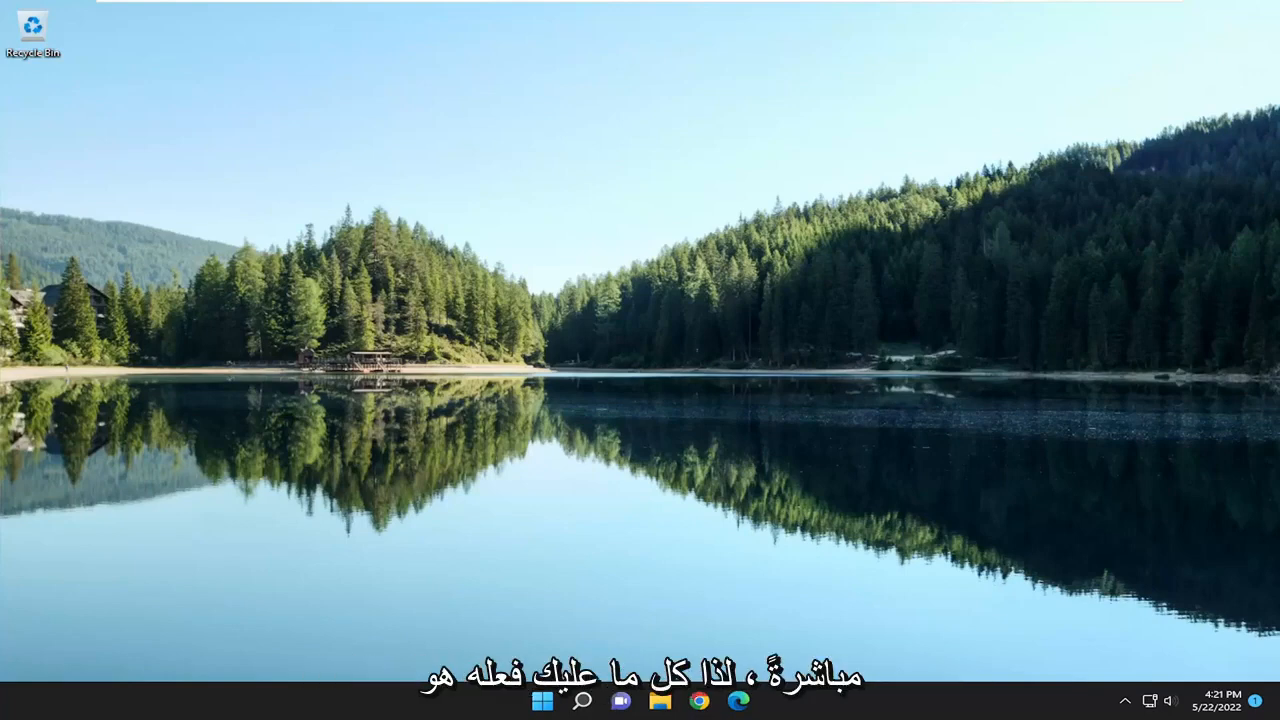
mouse_move(464, 414)
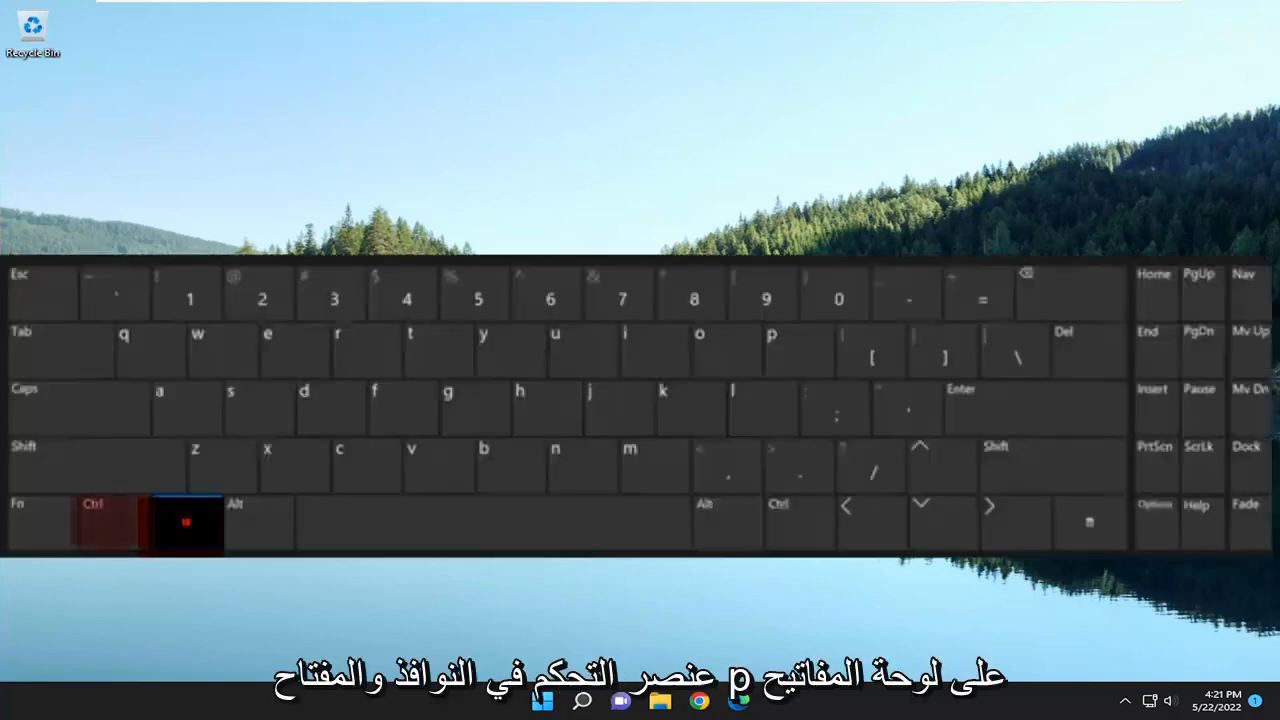
Bring up the Project flyout with its PC screen only, Duplicate, Extend and Second screen only modes.
key(win+p)
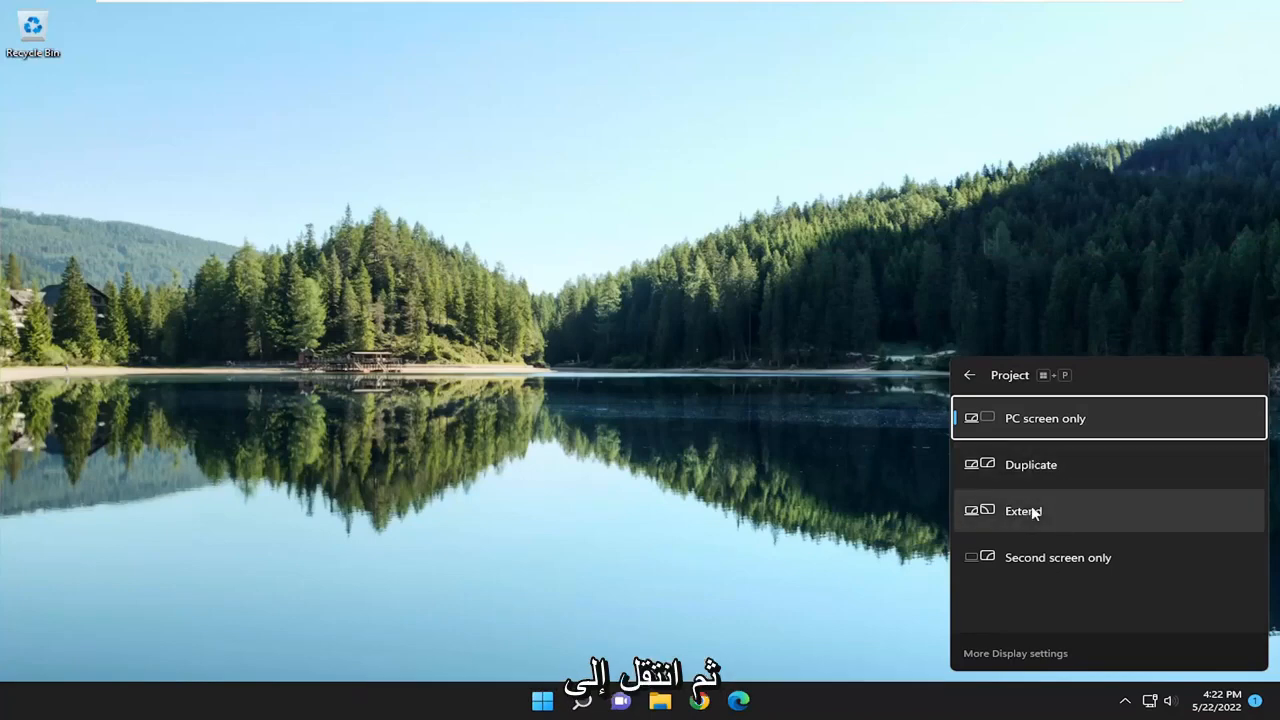
mouse_move(872, 496)
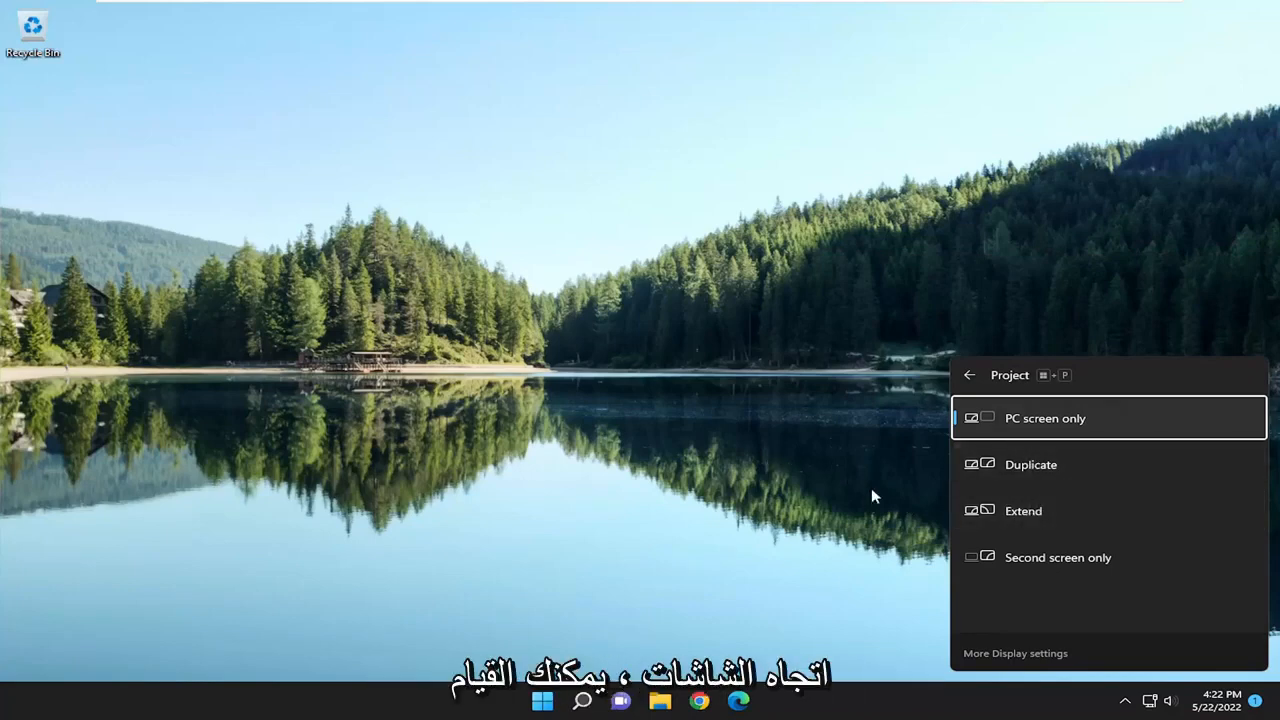
mouse_move(1056, 476)
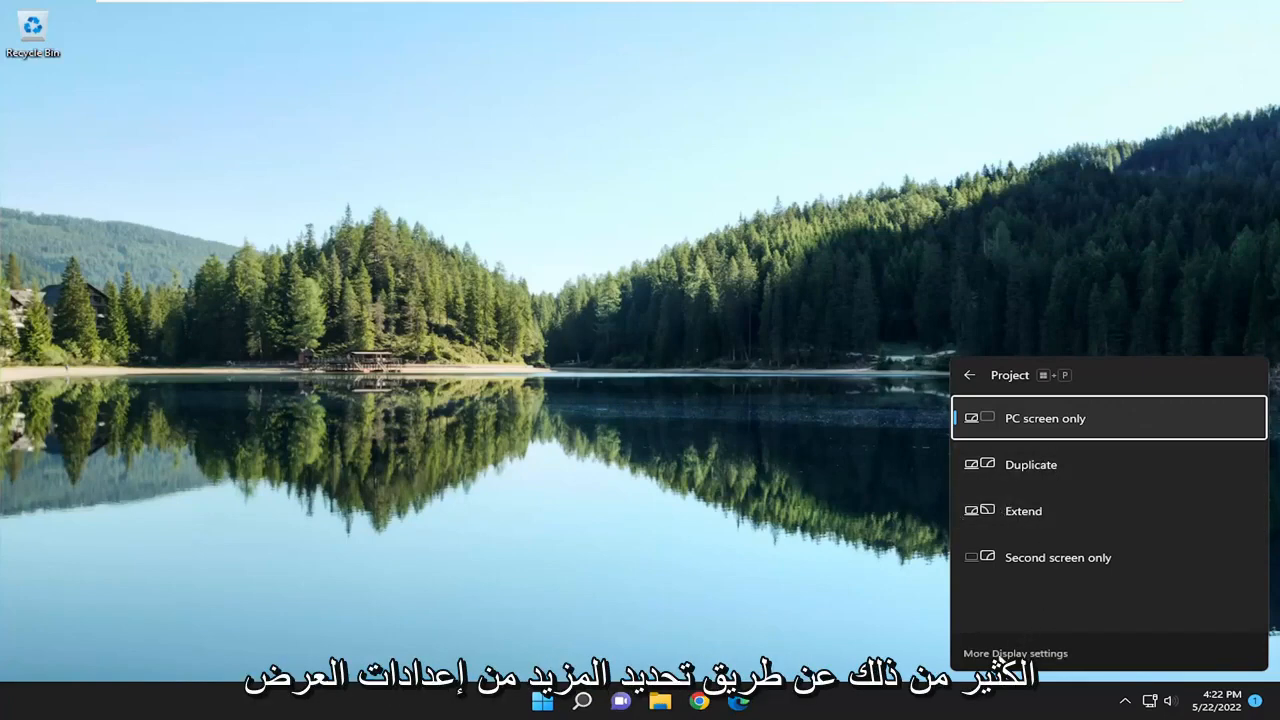
Review the Display page's Multiple displays section with its Detect option, then close Settings to the desktop.
click(1016, 652)
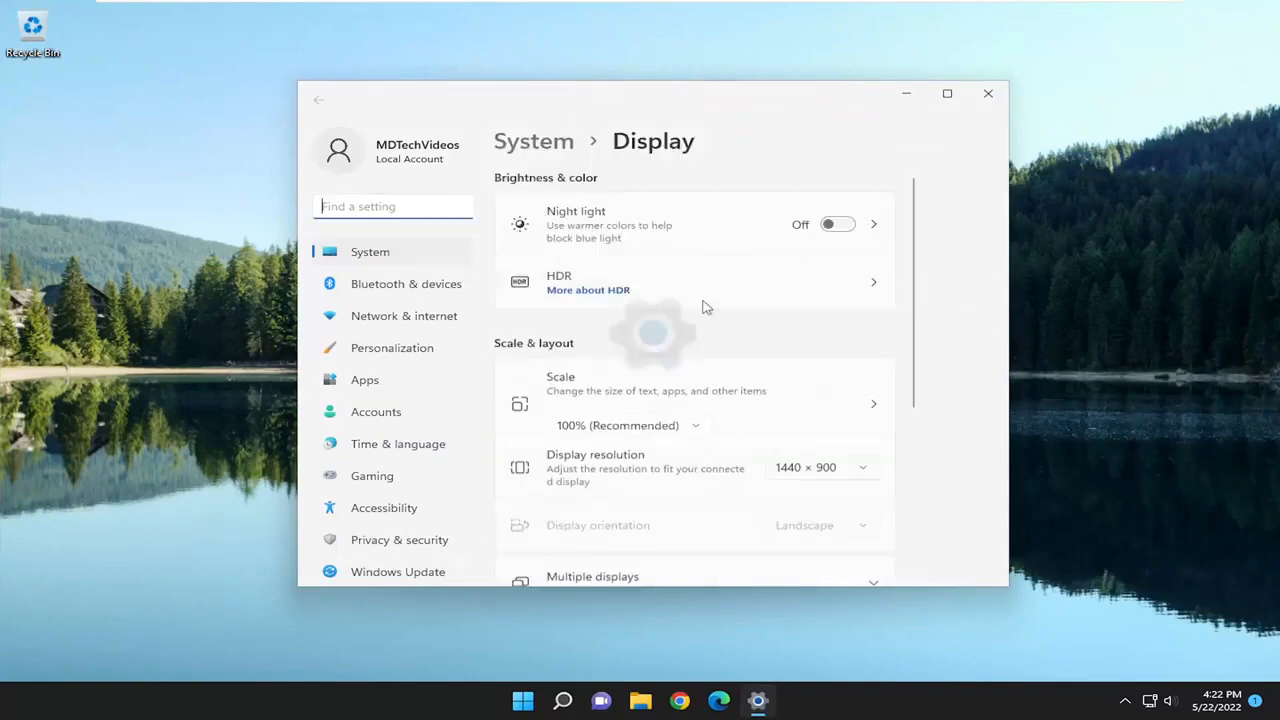
scroll(down, 3)
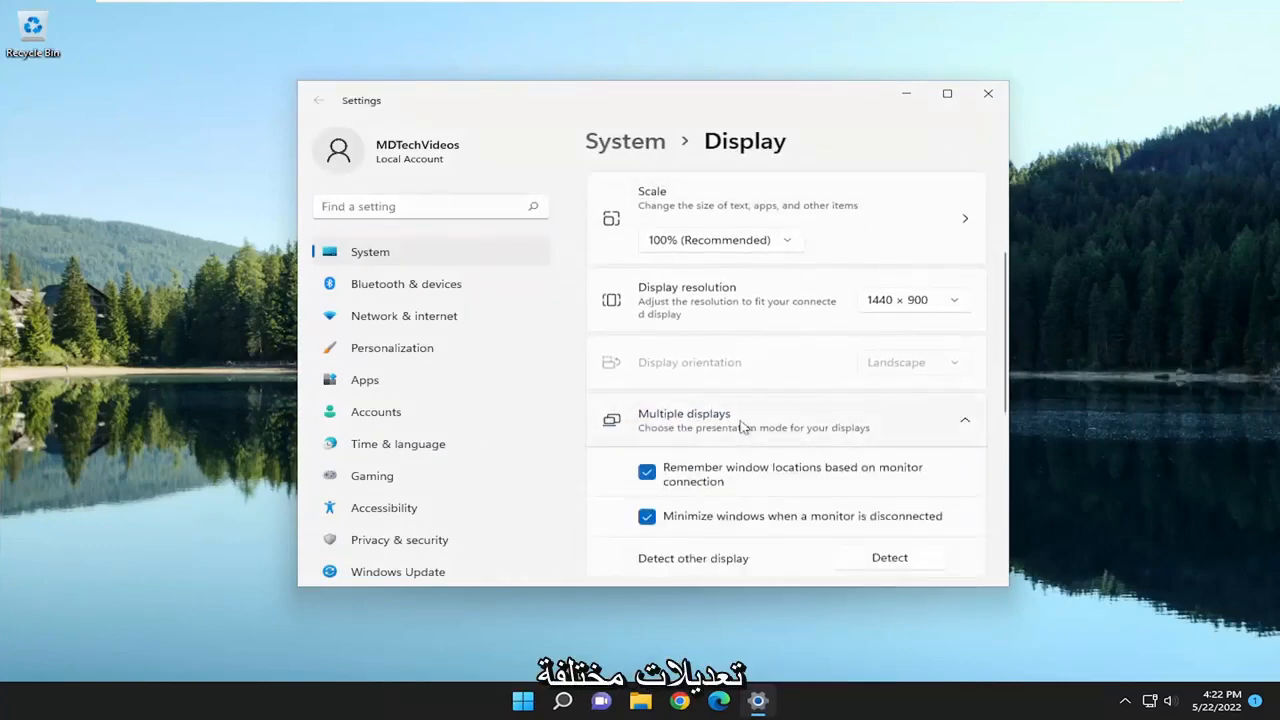
scroll(down, 3)
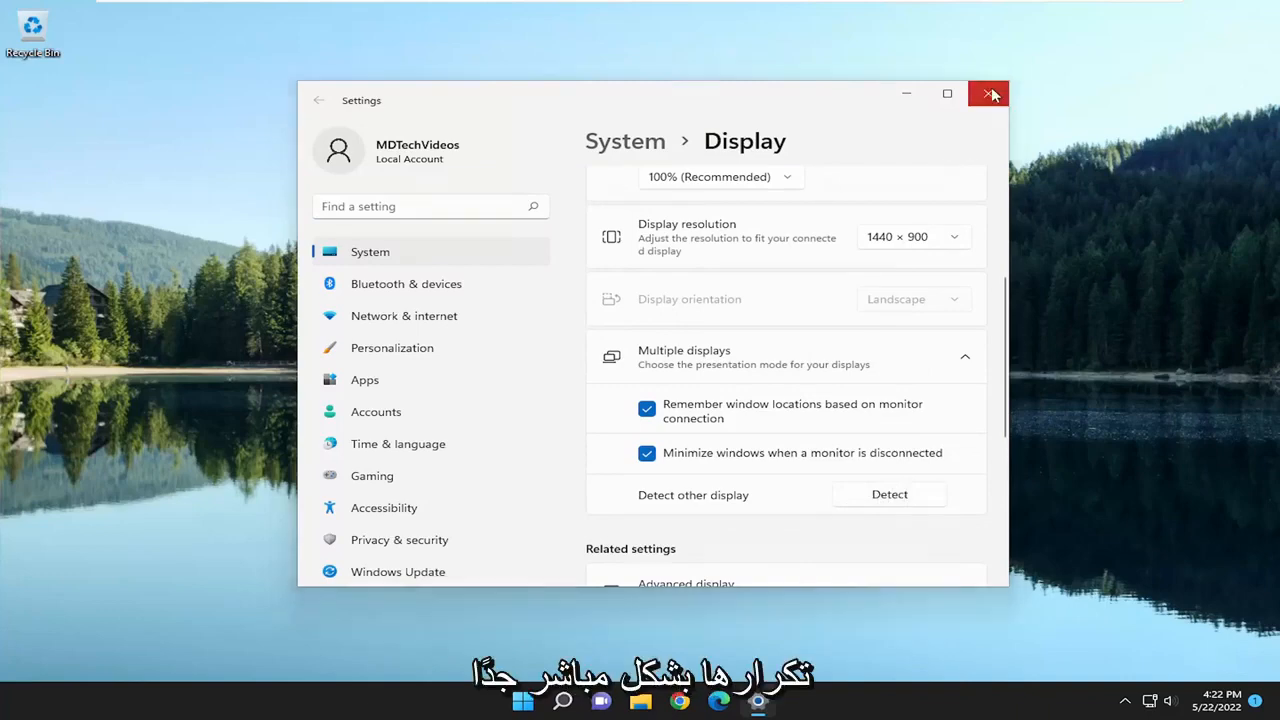
click(988, 94)
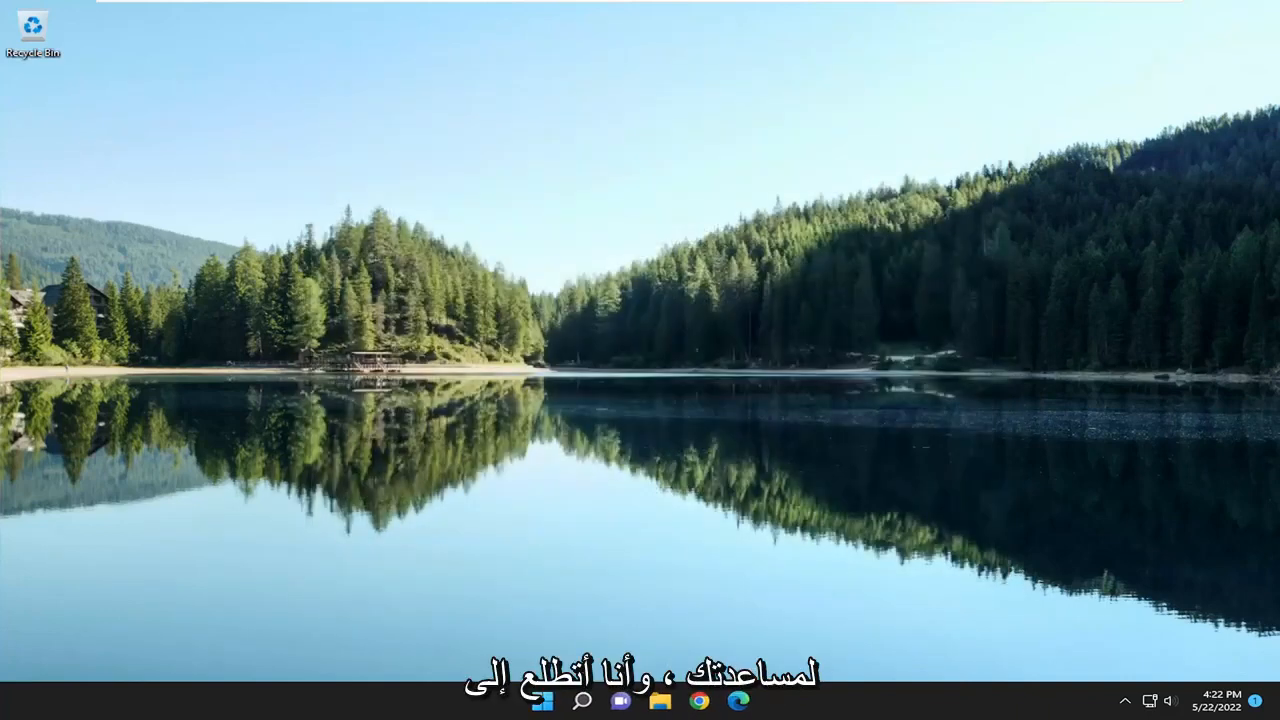